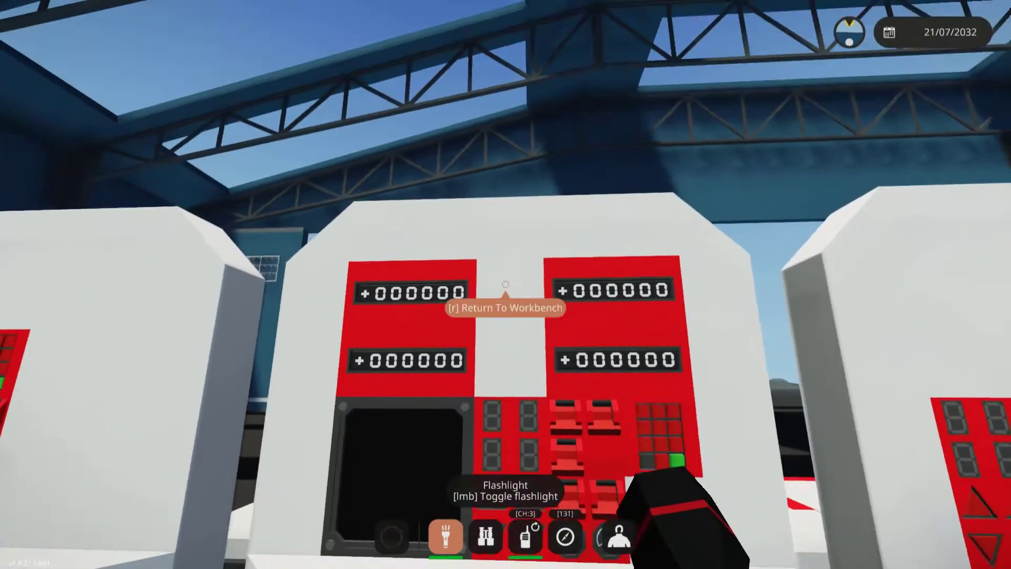
mouse_move(506, 298)
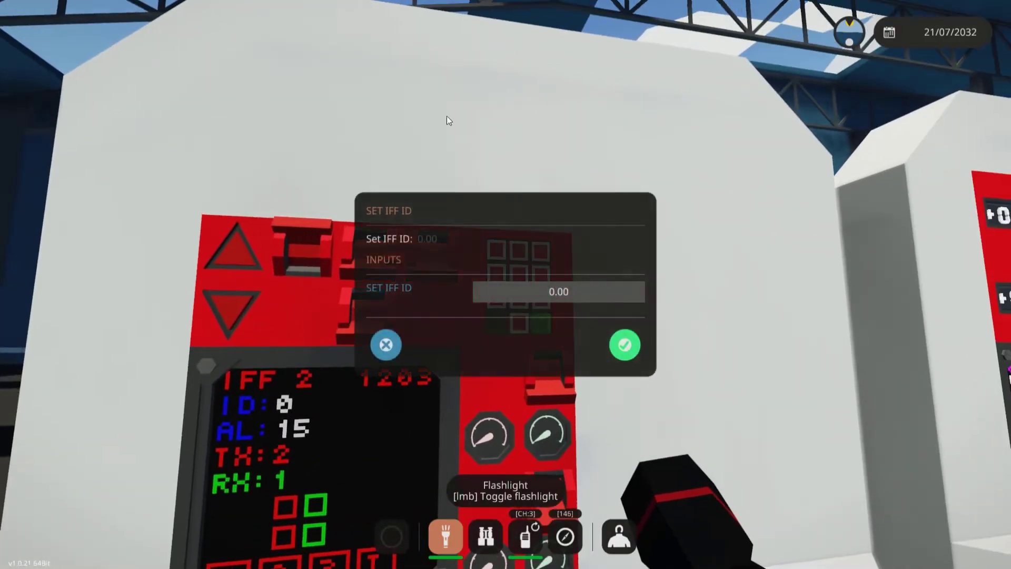
Enter 654321 as the panel's IFF ID and submit it
text(654321)
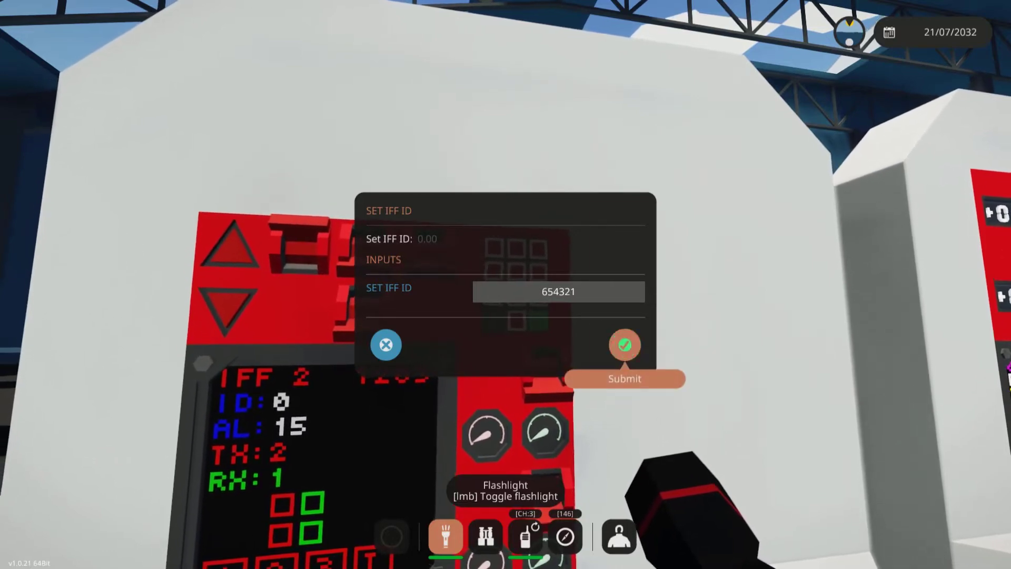
click(625, 345)
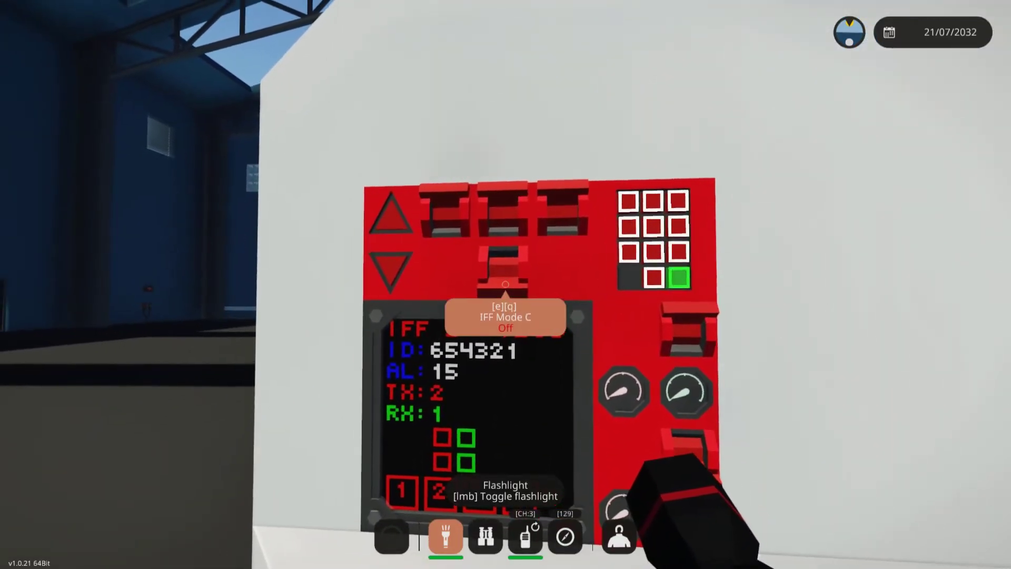
Switch on IFF Mode C so neighbouring units see ID 654321
key(e)
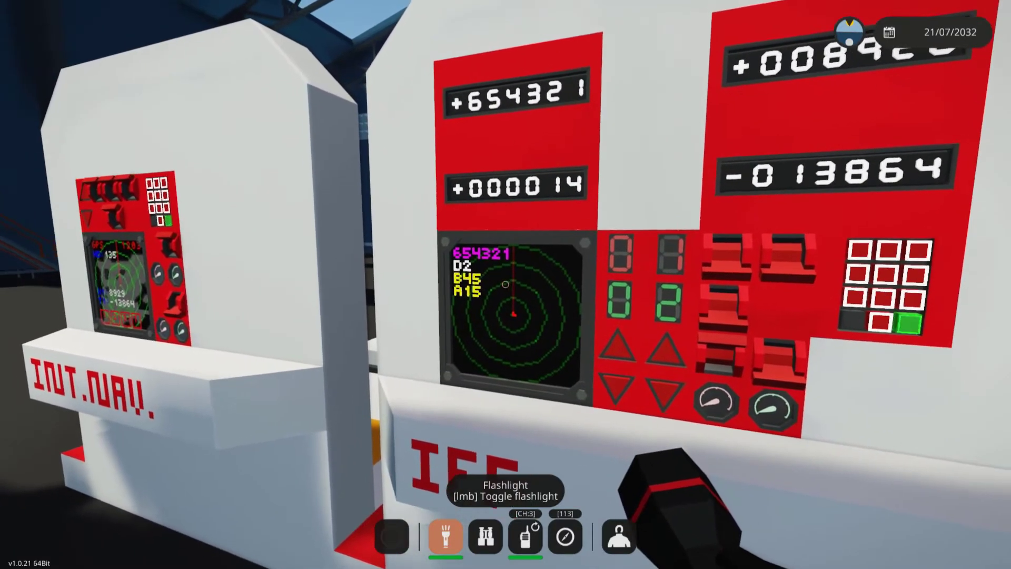
click(567, 542)
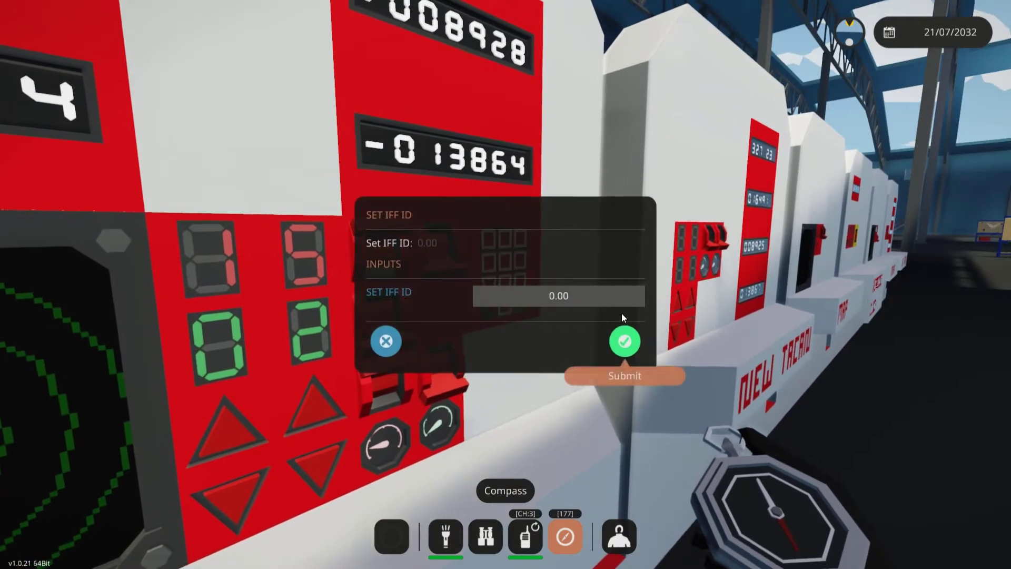
Enter 12 in the Set IFF ID field
text(12)
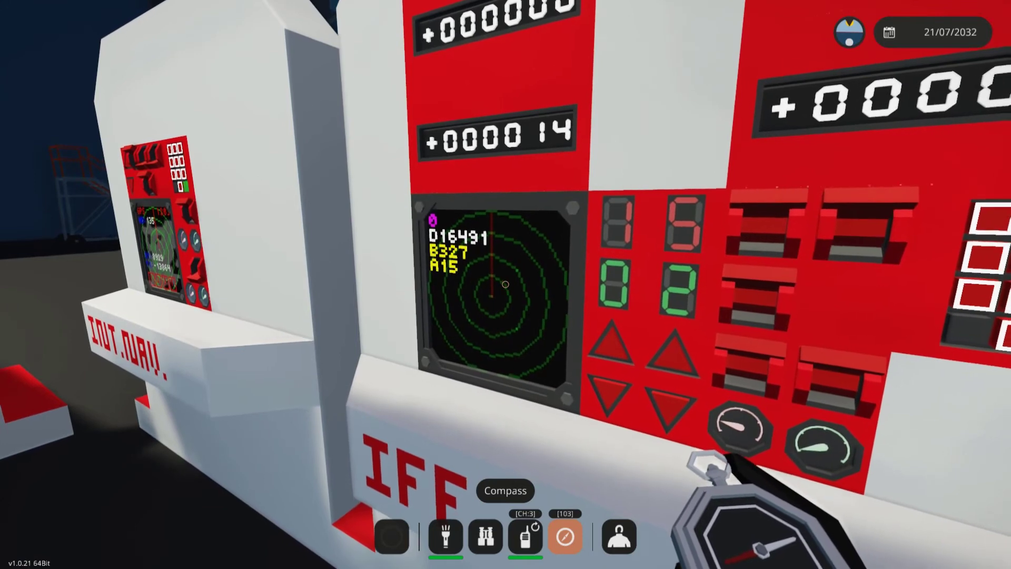
mouse_move(505, 285)
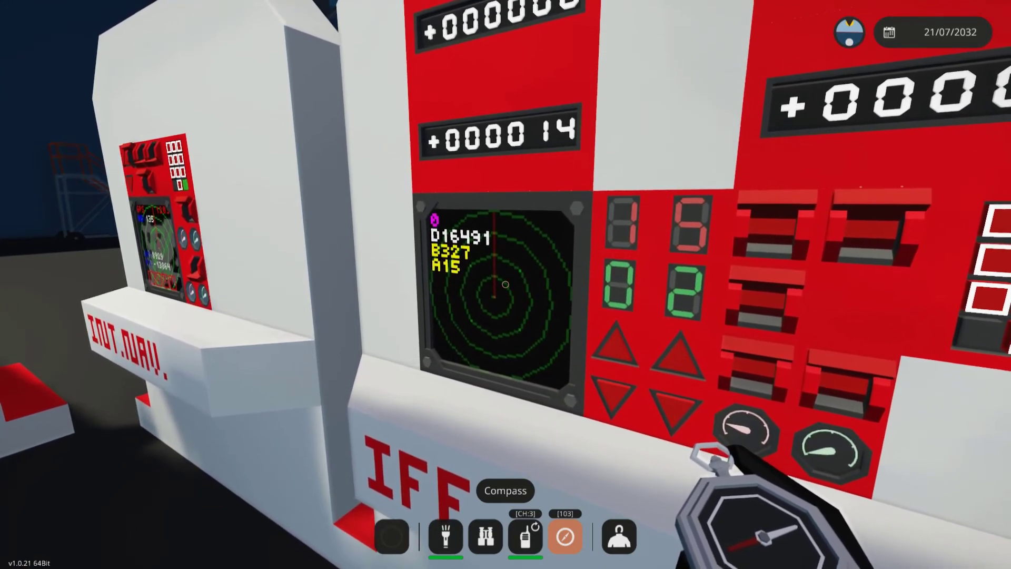